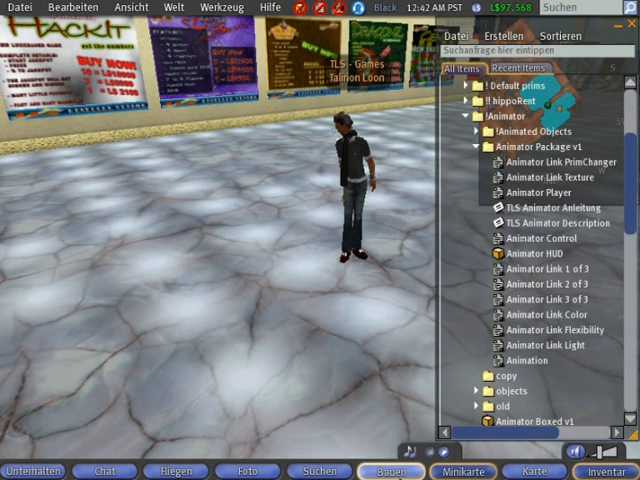
Step: Rez a cube beside the avatar with a second linked prim stacked above it
click(390, 471)
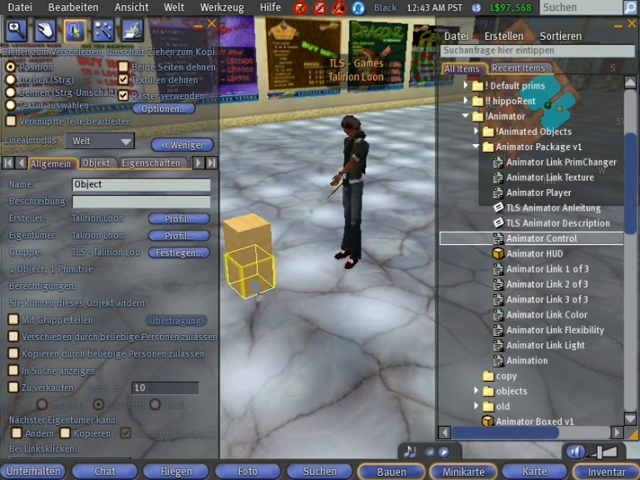
Step: Add Animator Control to the object's contents and wear the Animator HUD
click(165, 162)
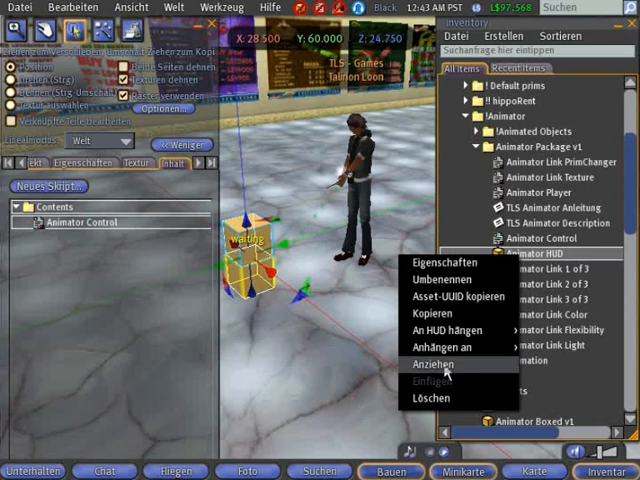
click(432, 363)
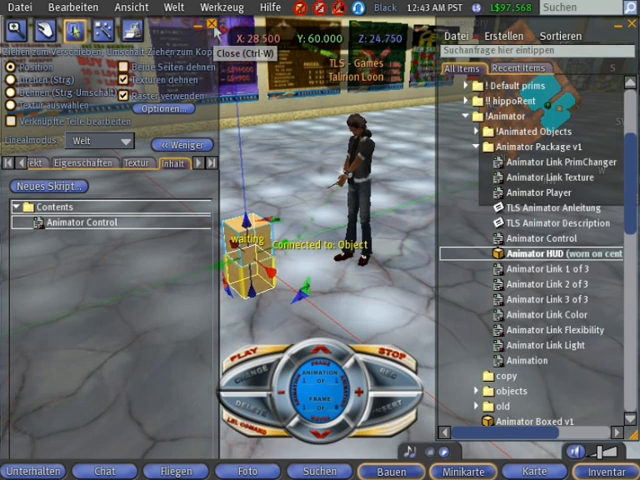